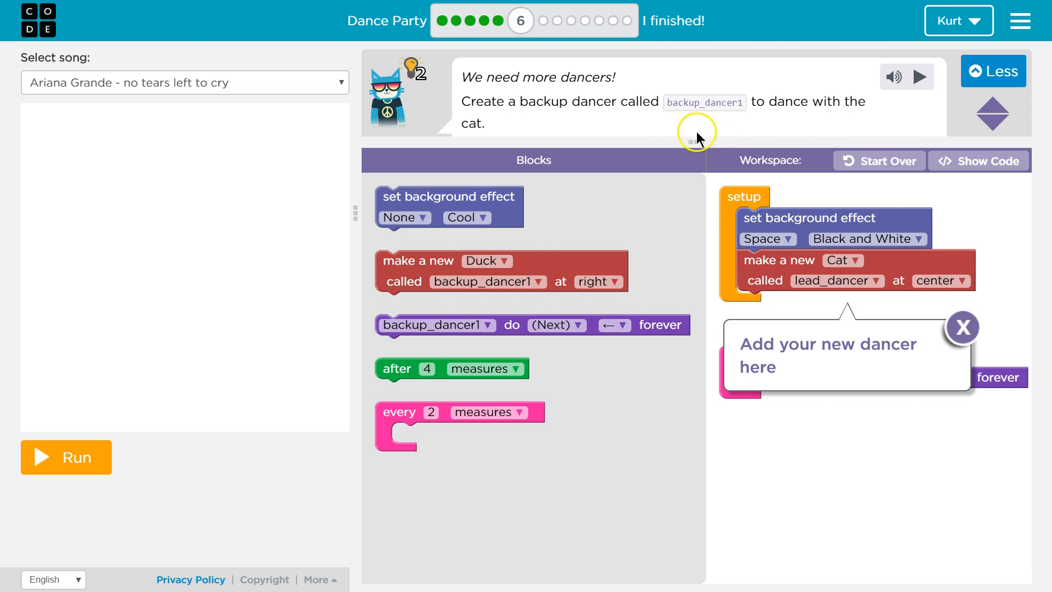
pyautogui.moveTo(965, 320)
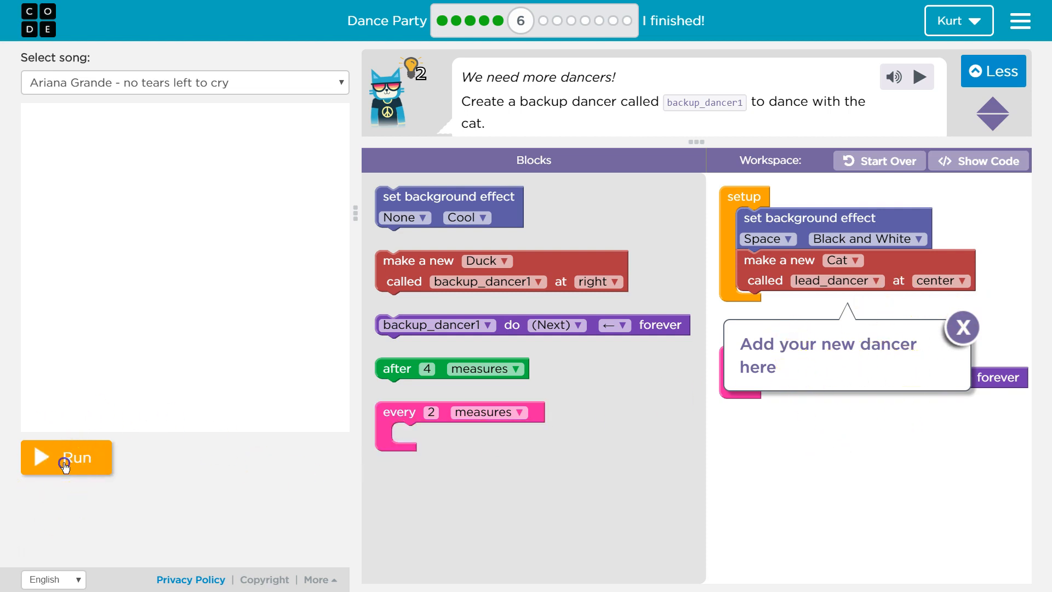
# Preview and stop the cat's dance, then keep 'Ariana Grande - no tears left to cry' as the song.
pyautogui.click(66, 458)
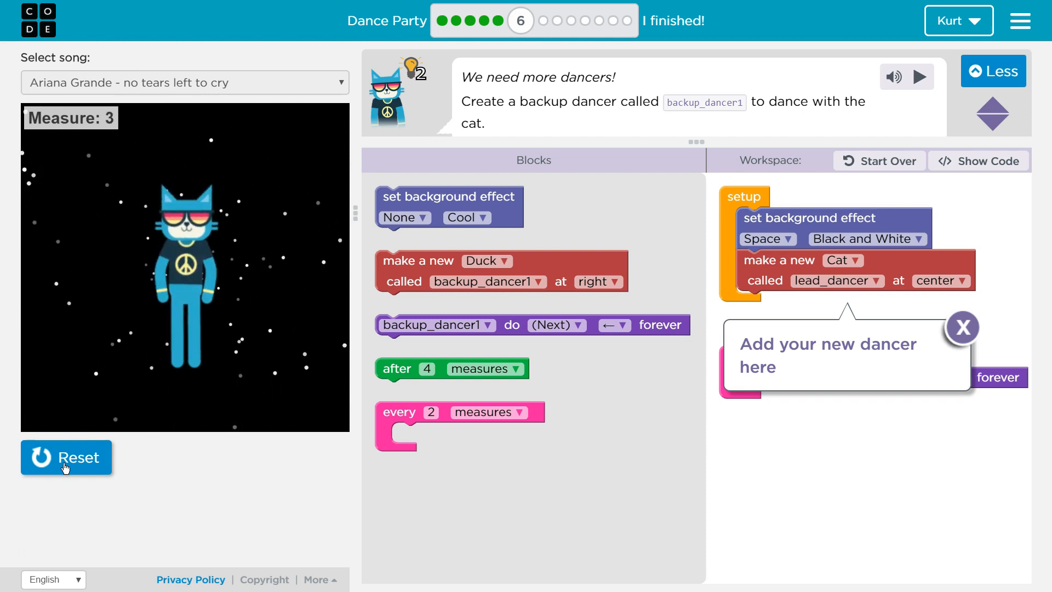
pyautogui.click(66, 458)
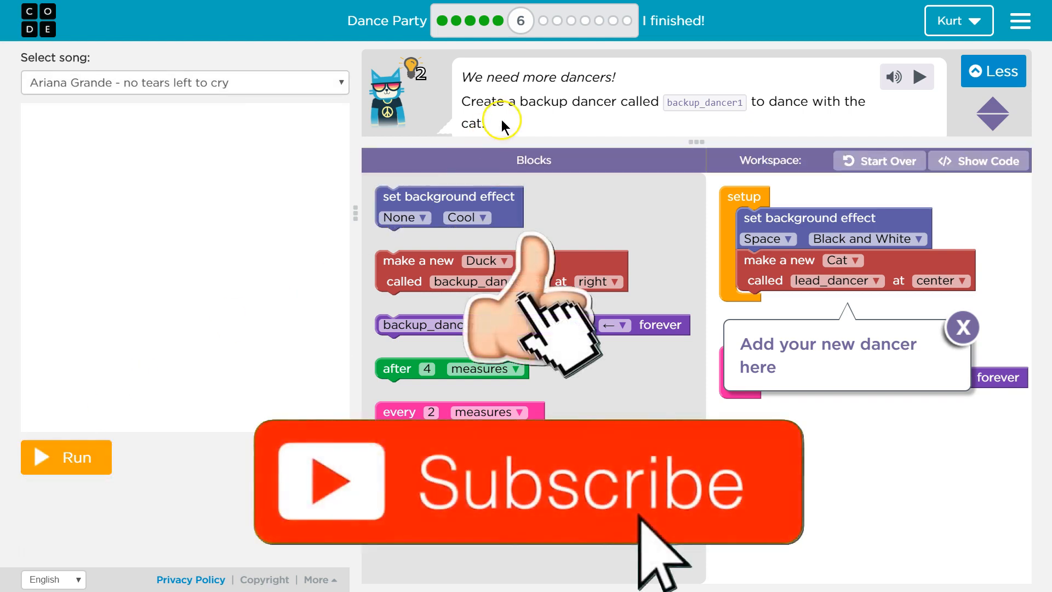
pyautogui.moveTo(704, 117)
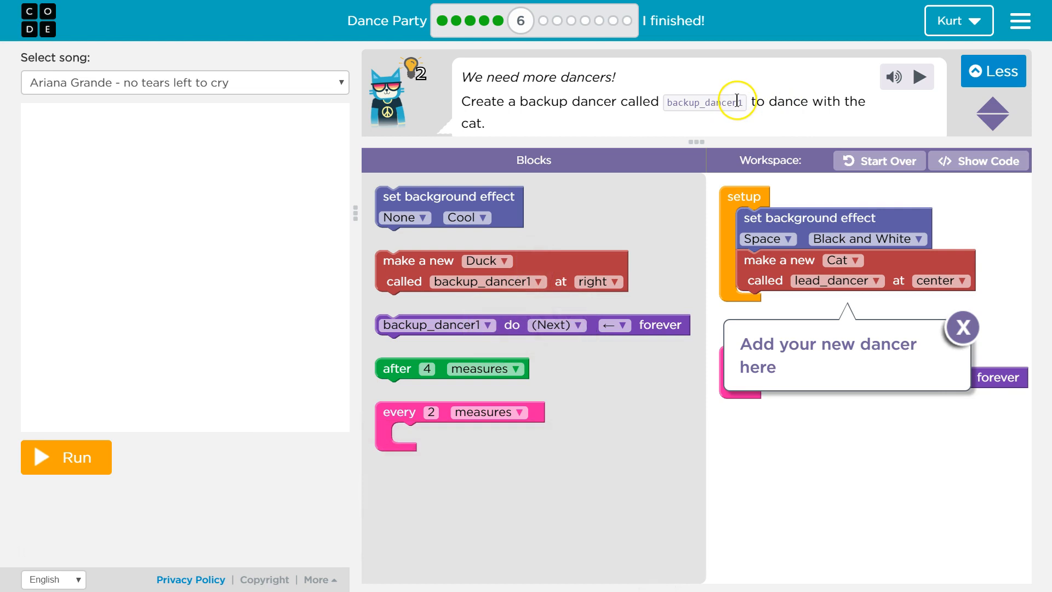
pyautogui.moveTo(760, 121)
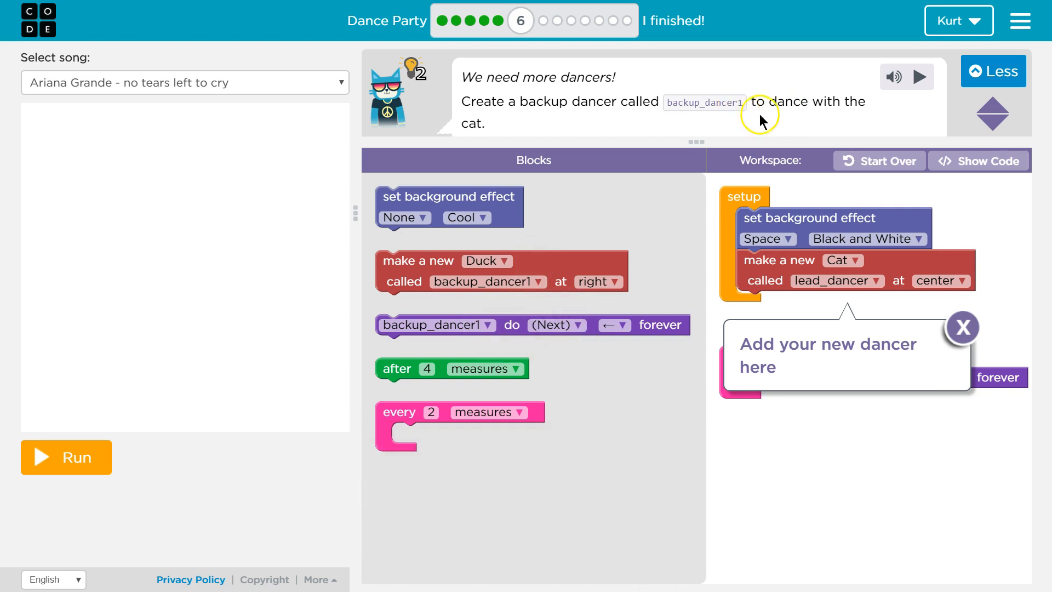
pyautogui.moveTo(805, 104)
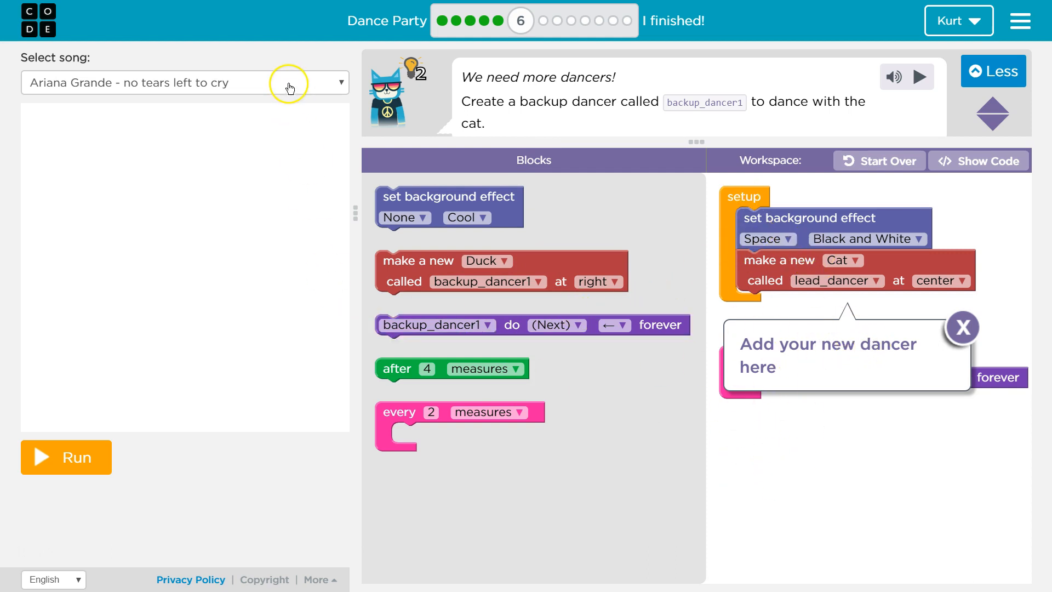
pyautogui.moveTo(469, 245)
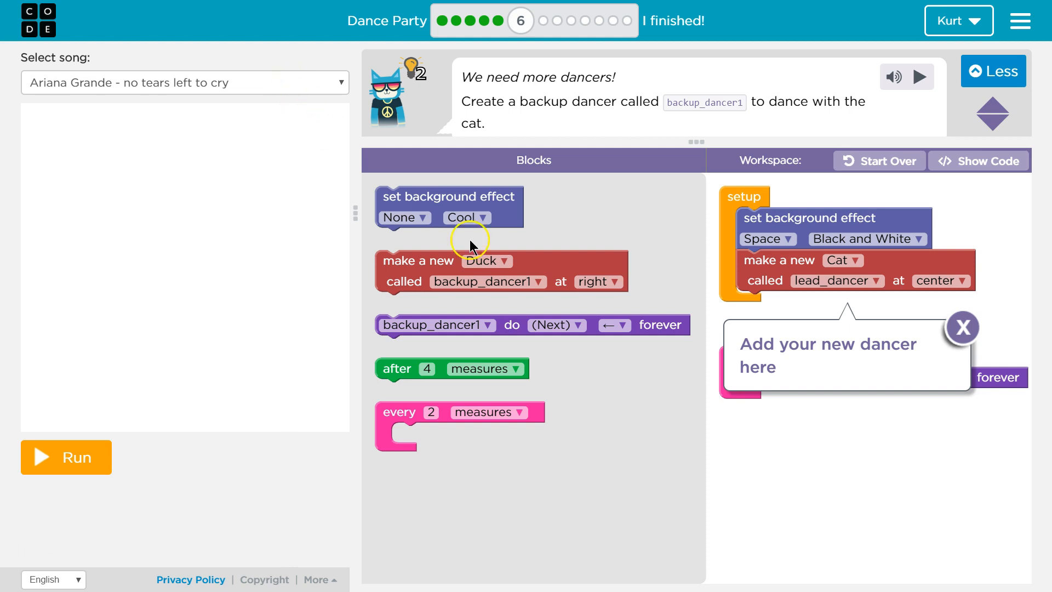
pyautogui.click(185, 83)
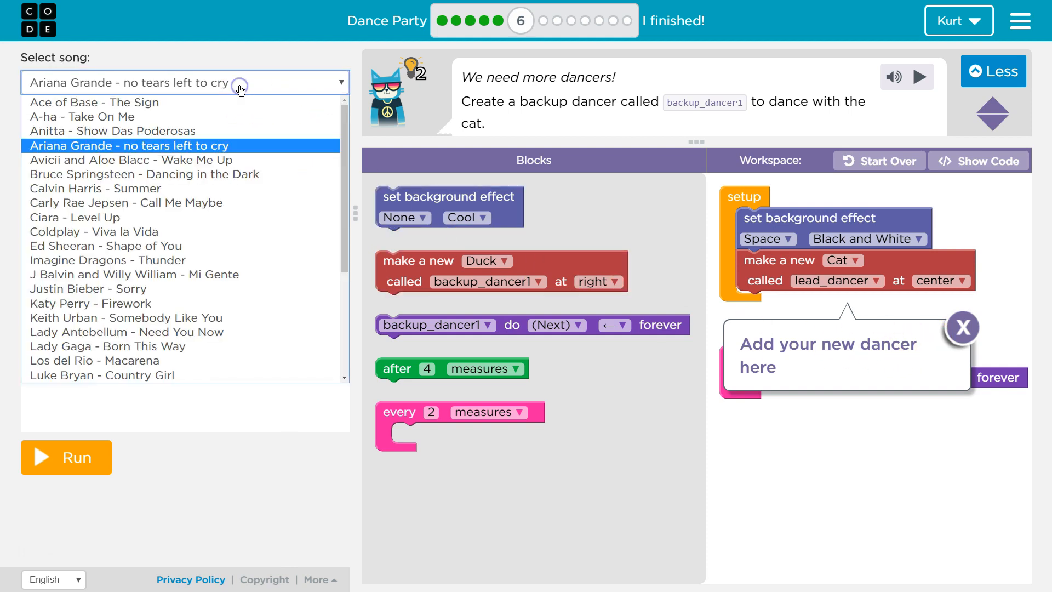
pyautogui.click(129, 146)
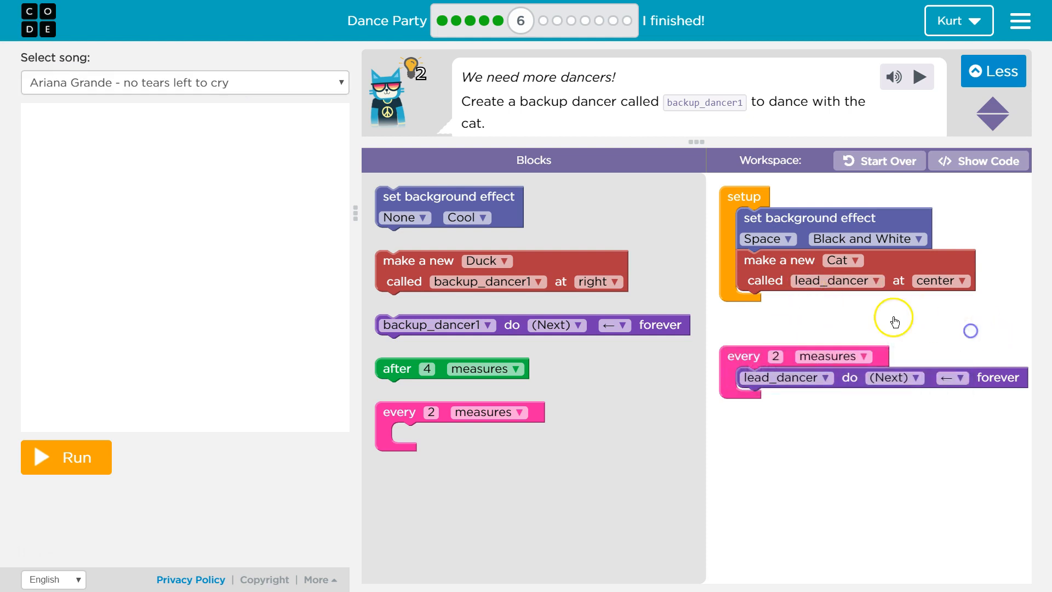
pyautogui.moveTo(731, 294)
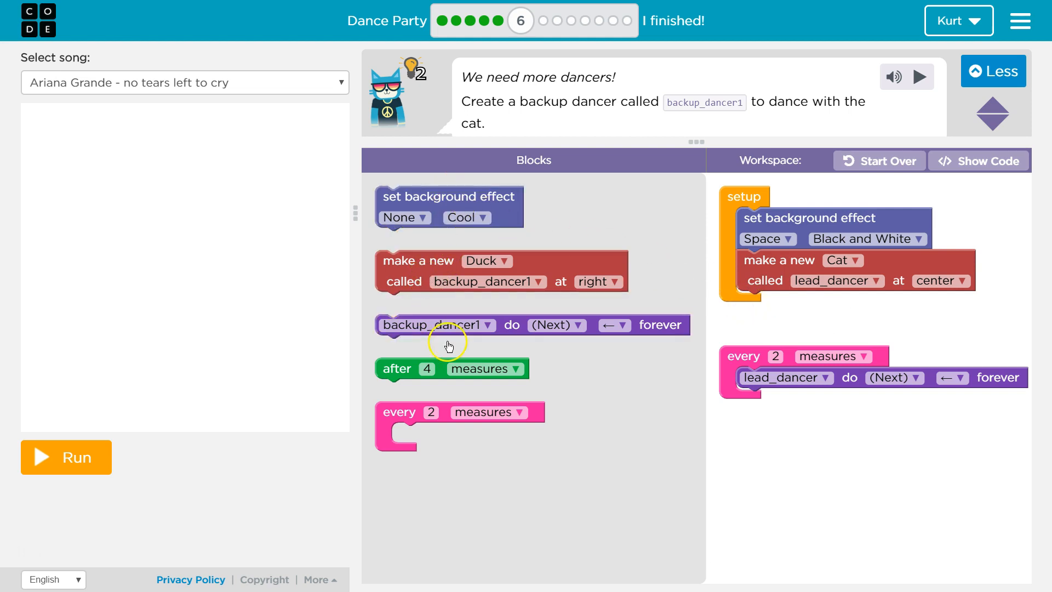
pyautogui.moveTo(550, 372)
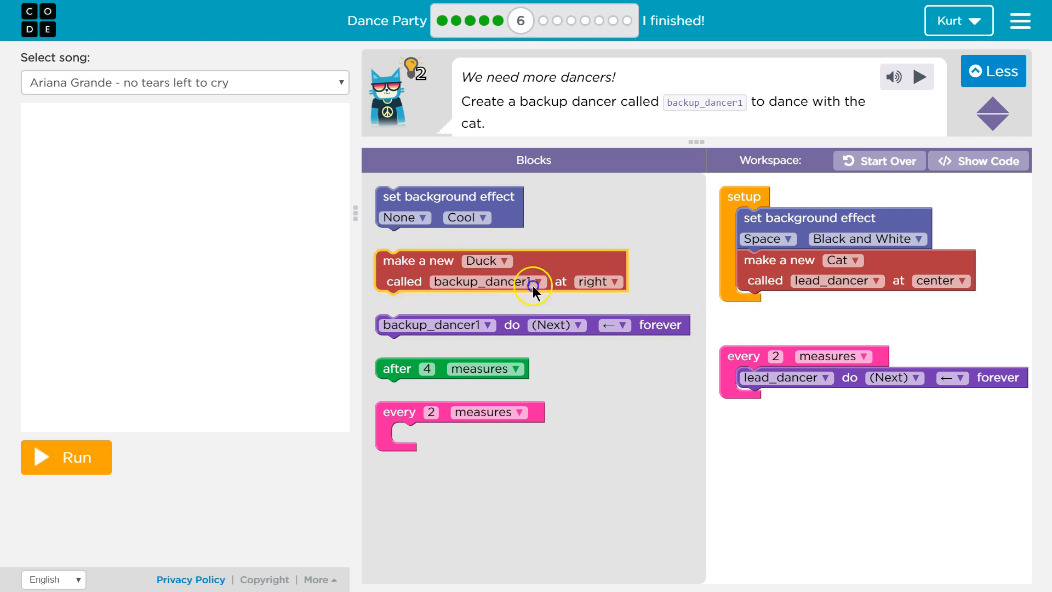
pyautogui.moveTo(792, 221)
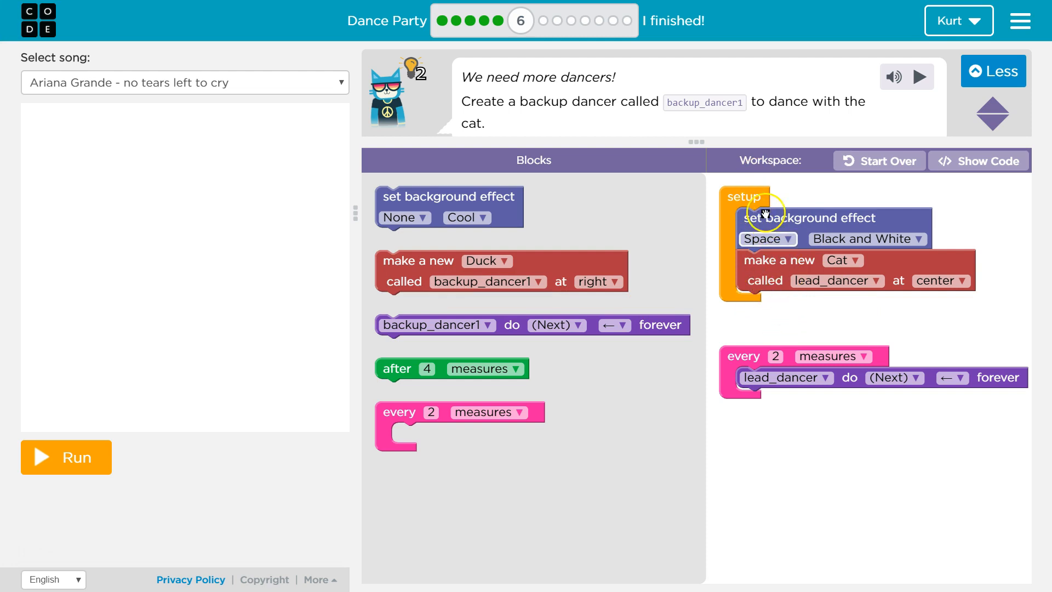
pyautogui.moveTo(780, 277)
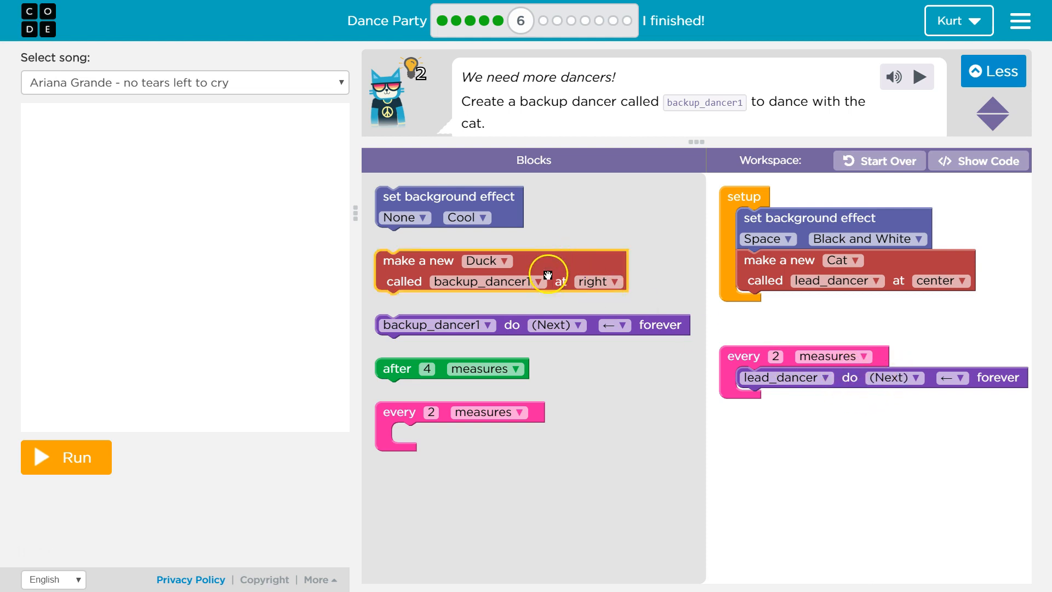
pyautogui.moveTo(500, 271); pyautogui.dragTo(846, 309)
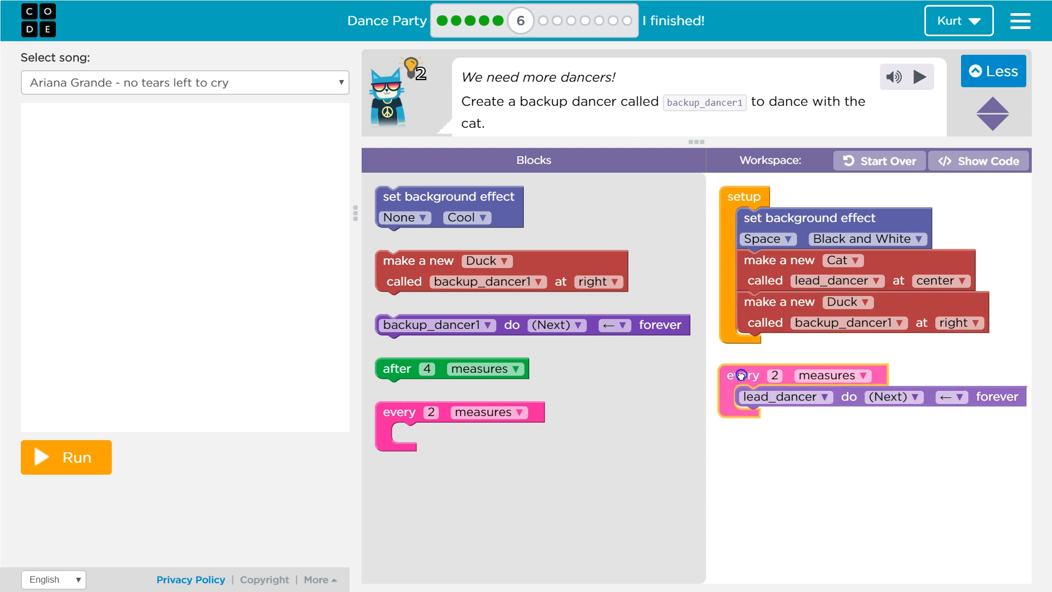
# View the character choices for backup_dancer1, with Duck still selected.
pyautogui.click(846, 302)
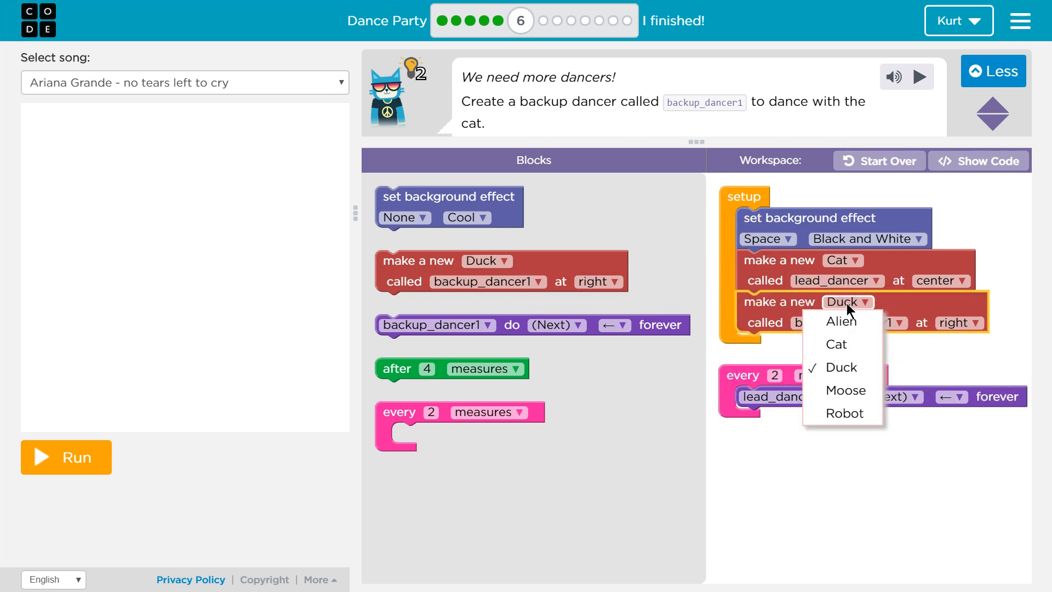
pyautogui.moveTo(844, 391)
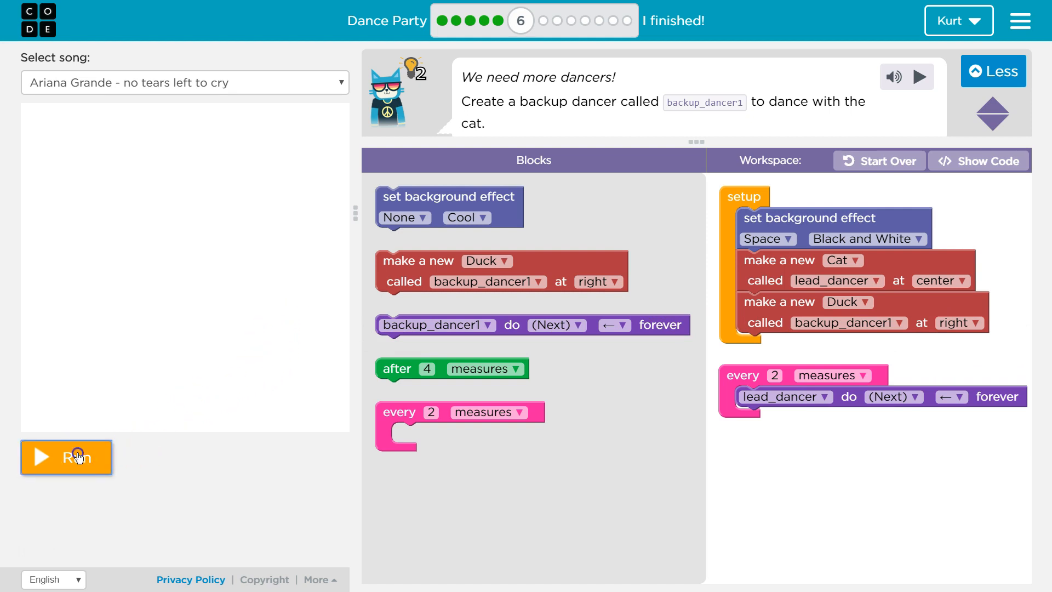
pyautogui.click(66, 457)
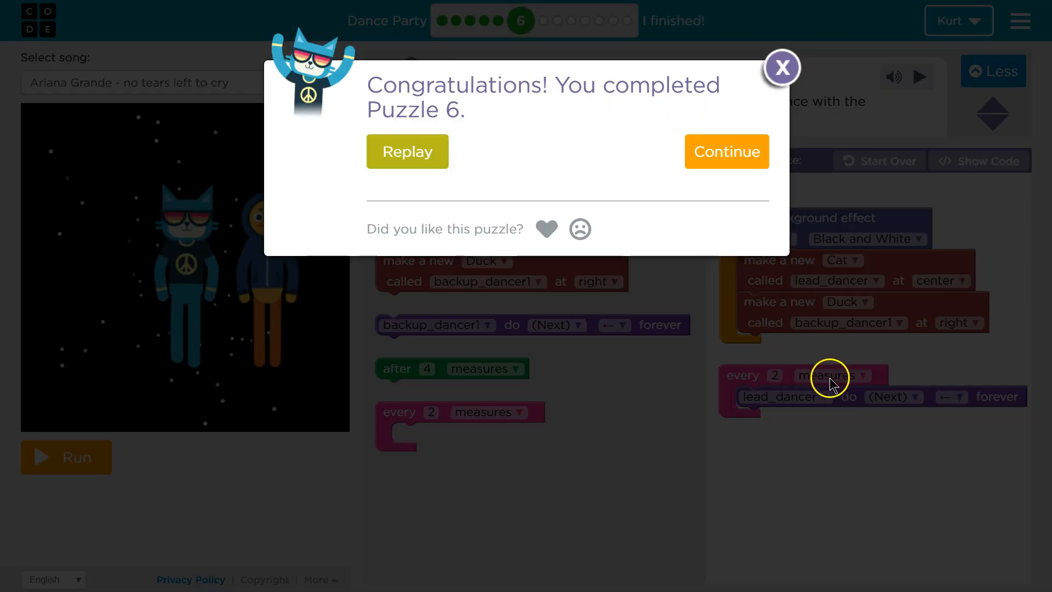
pyautogui.moveTo(831, 409)
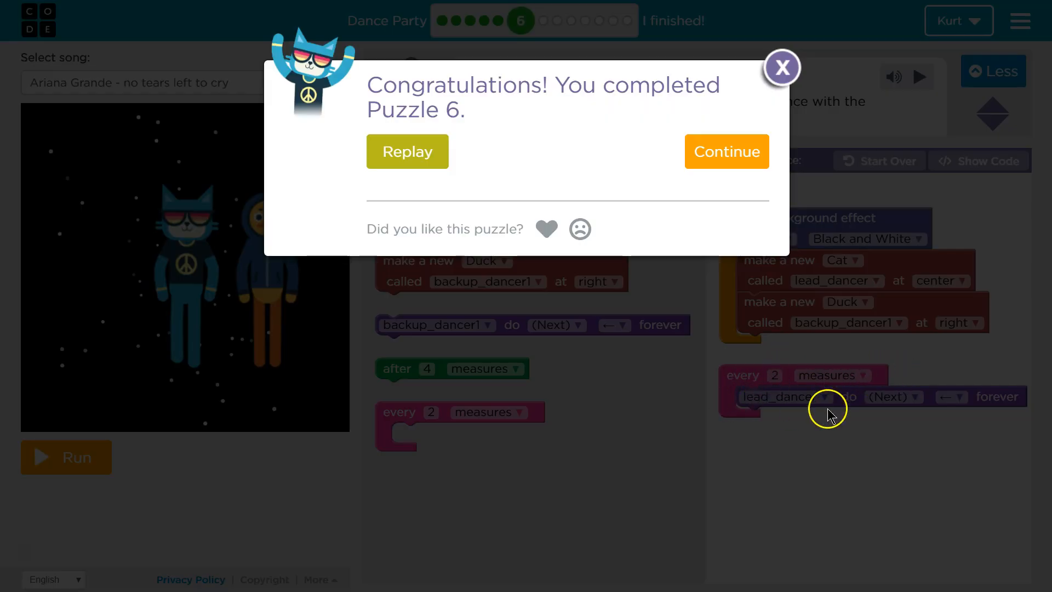
pyautogui.moveTo(407, 151)
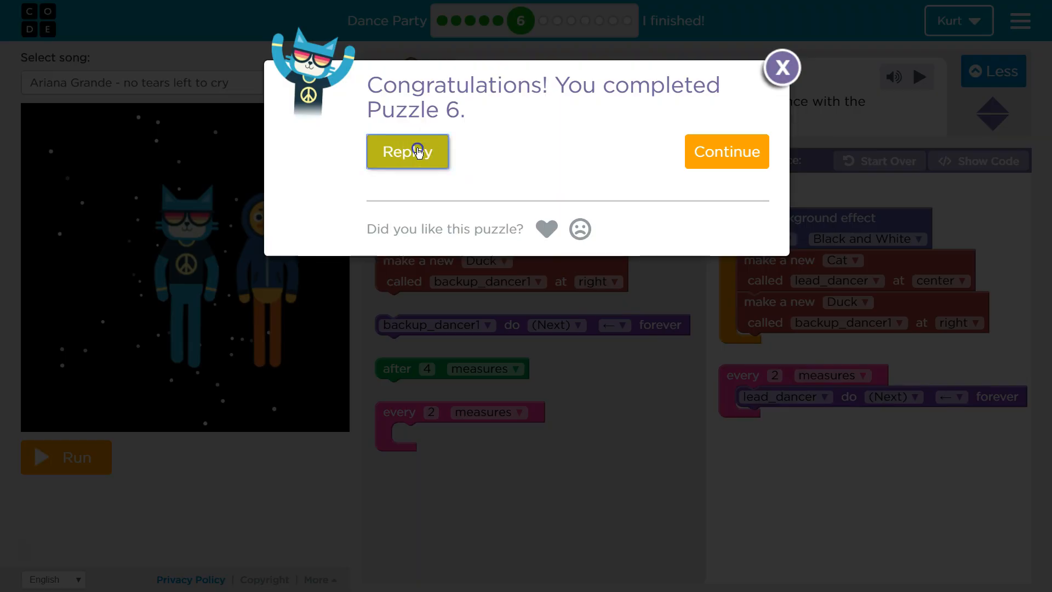
# Choose Replay in the Congratulations dialog to stay on Puzzle 6.
pyautogui.click(782, 68)
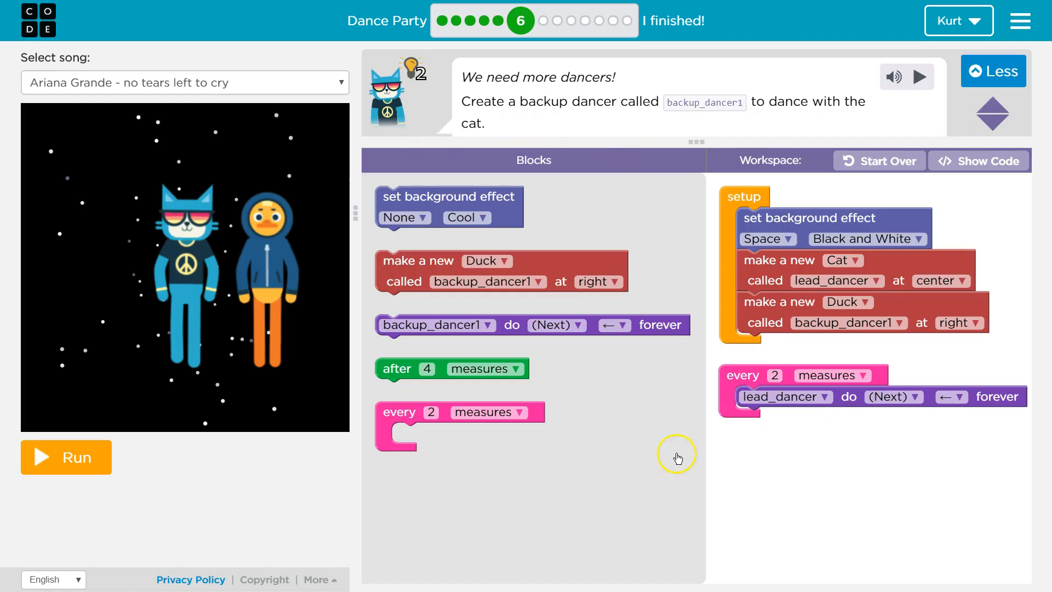